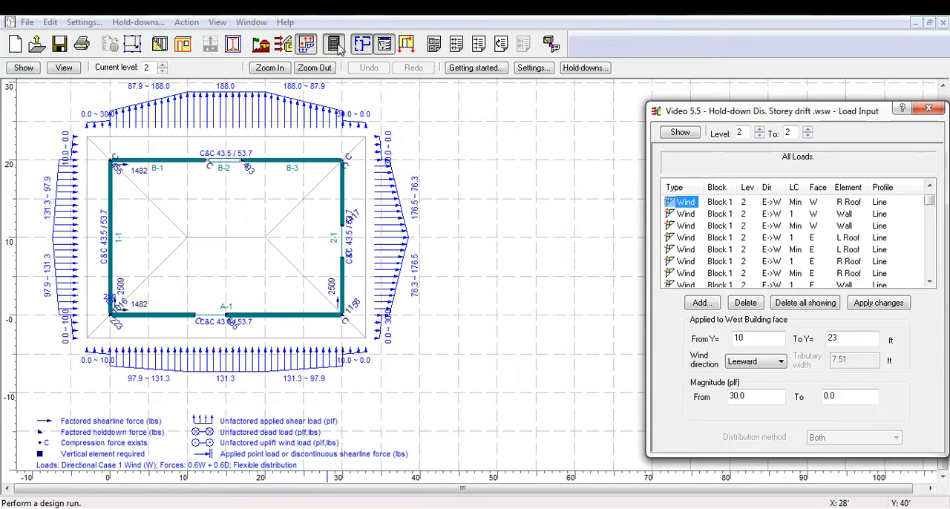
# Run the design to open the results report on project information and design settings
pyautogui.click(334, 44)
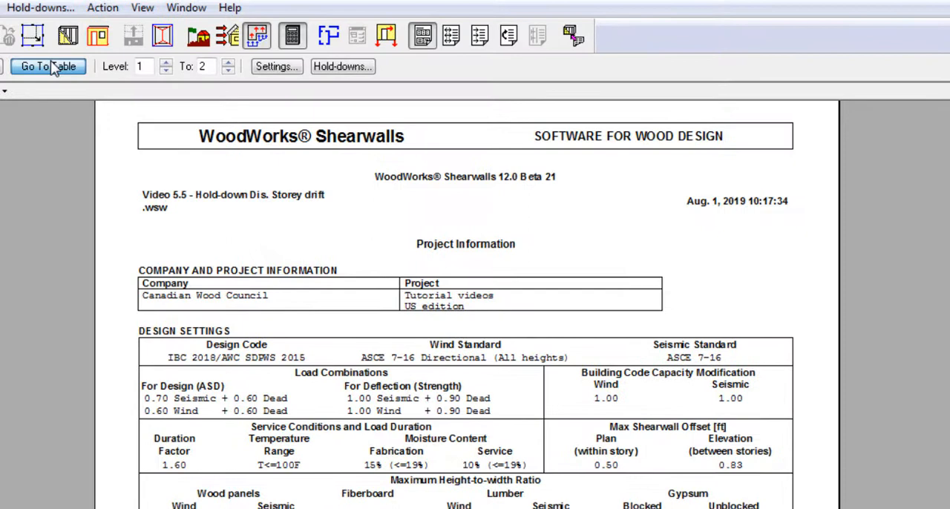
# Jump to the Wind Design Components and Cladding by Shearline results table
pyautogui.click(48, 66)
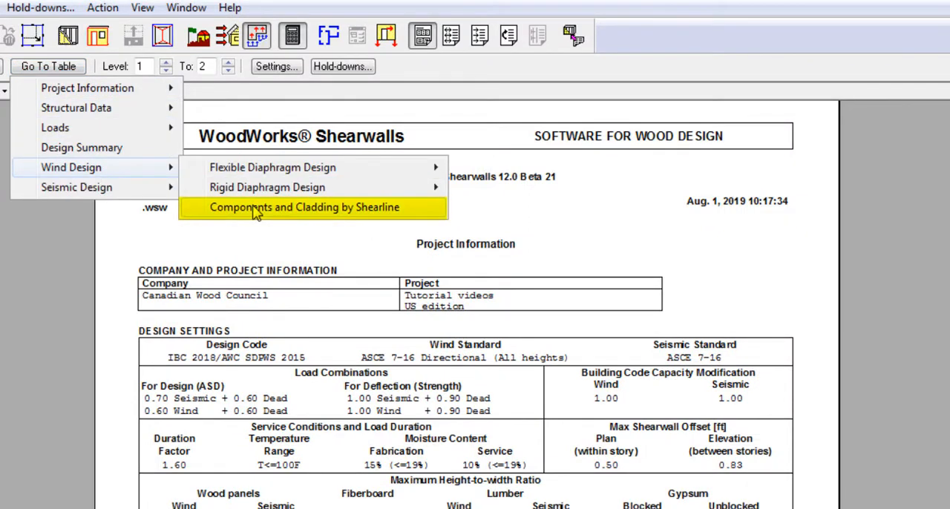
pyautogui.click(304, 207)
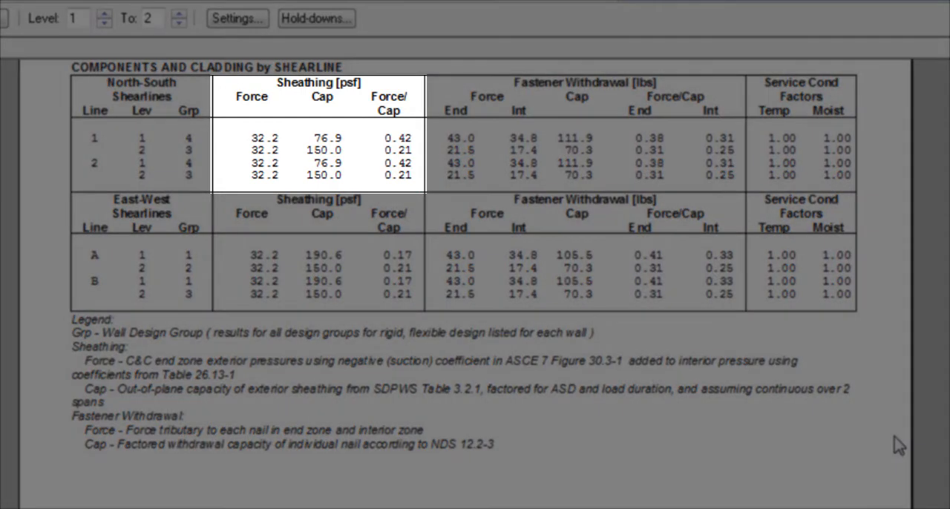
# View the load generation site information showing Exposure C and partially open enclosure
pyautogui.moveTo(263, 138); pyautogui.dragTo(263, 175)
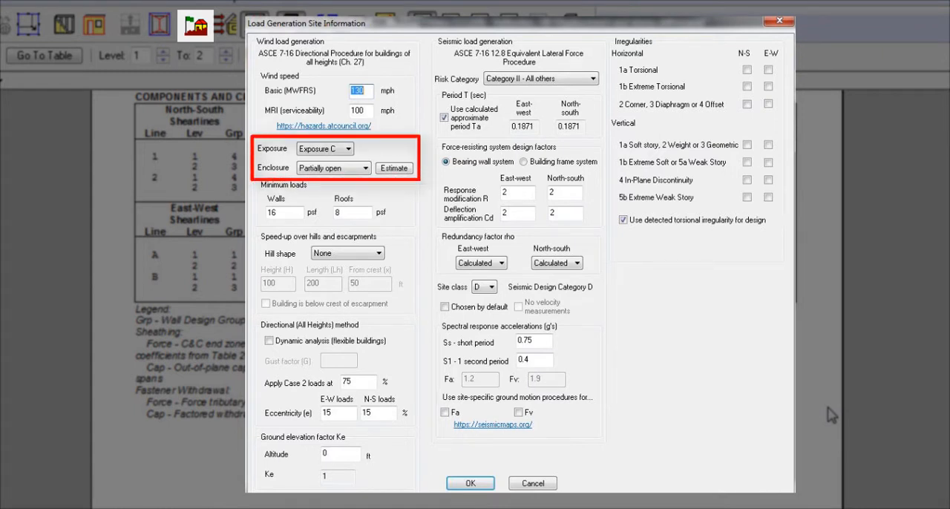
# Cancel the site information dialog to return to the Components and Cladding table
pyautogui.click(470, 484)
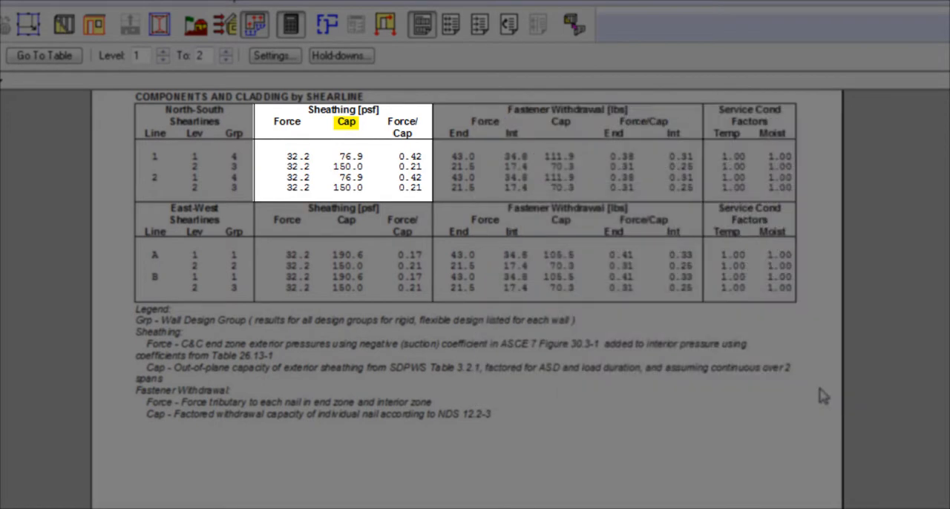
# Open Settings on the Design tab to check the 2-span out-of-plane sheathing assumption
pyautogui.click(274, 55)
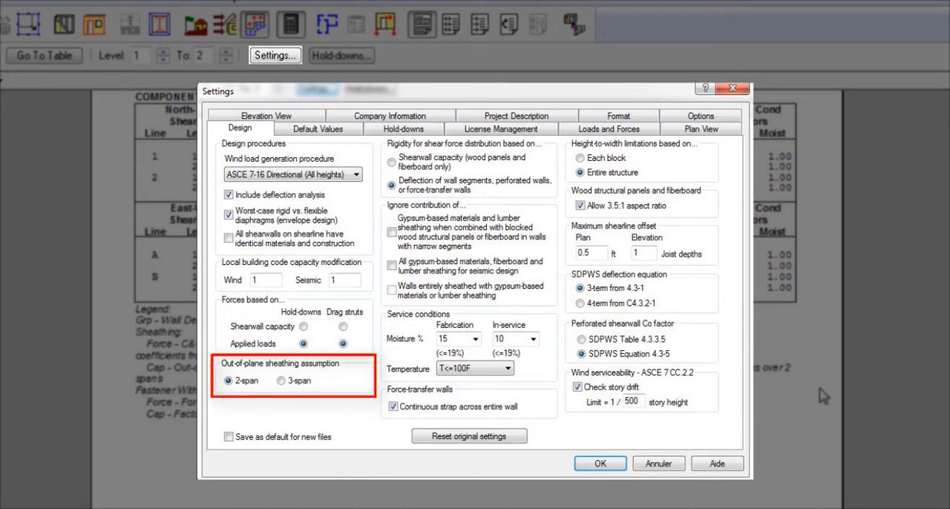
# Close Settings with OK and return to the fastener withdrawal results in the table
pyautogui.click(227, 380)
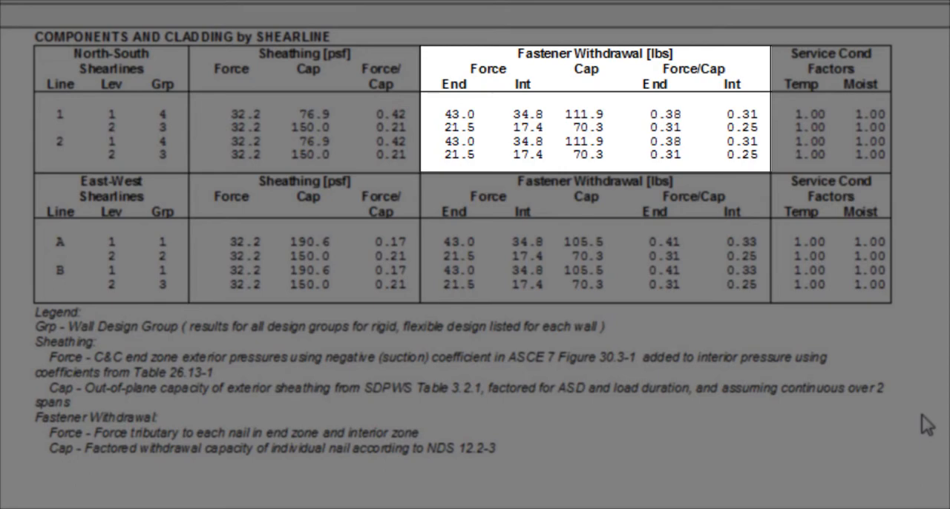
pyautogui.click(585, 69)
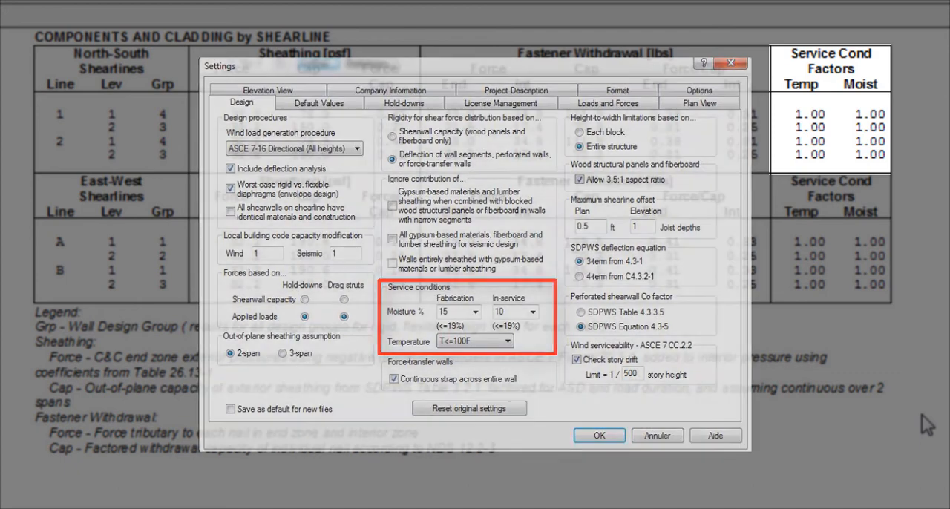
pyautogui.click(598, 435)
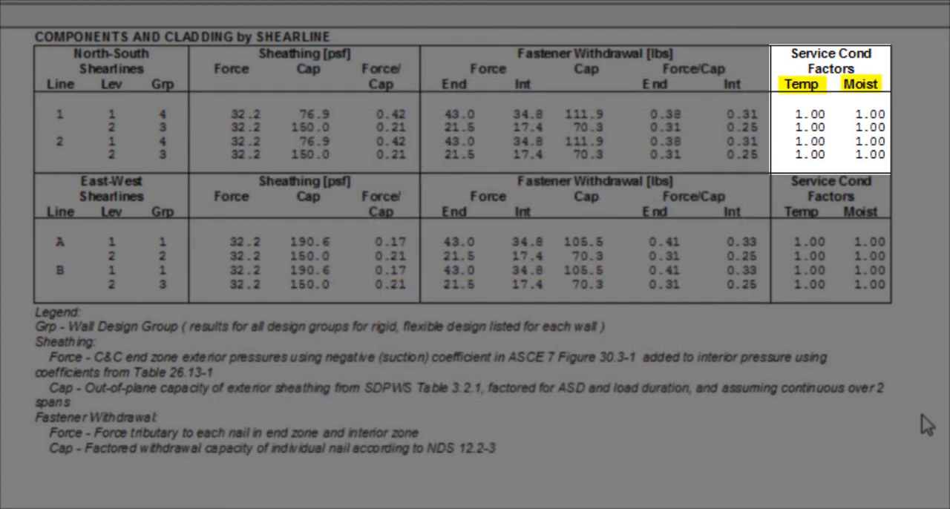